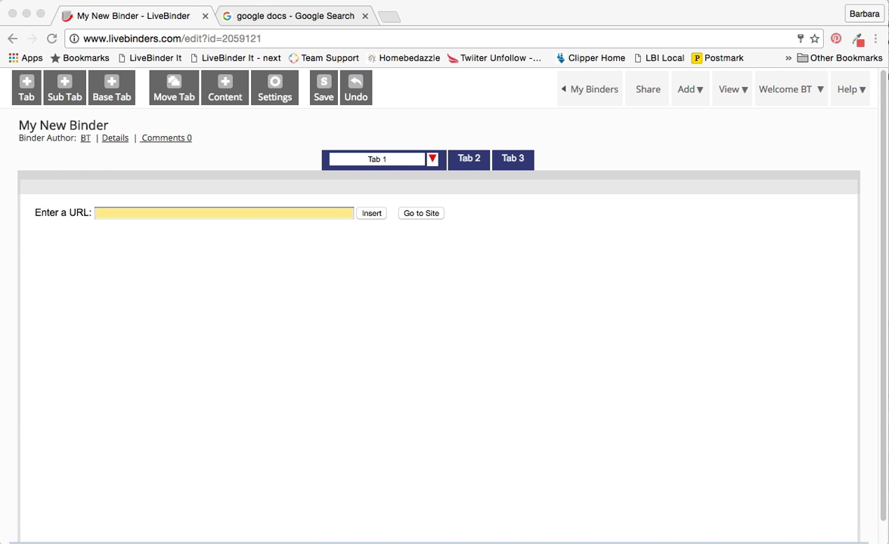
mouse_move(318, 330)
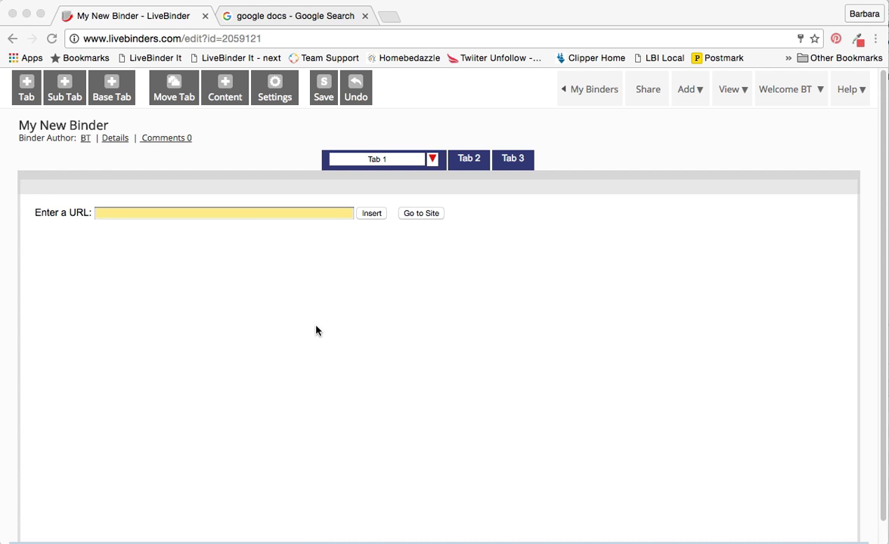
mouse_move(341, 138)
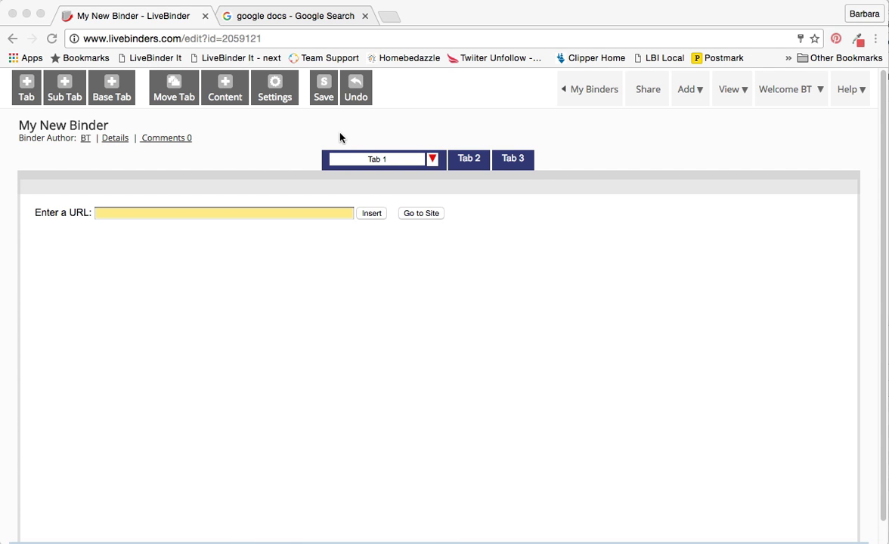
Reach the Google Docs home from the Google Search result via 'Go to Google Docs'.
left_click(295, 15)
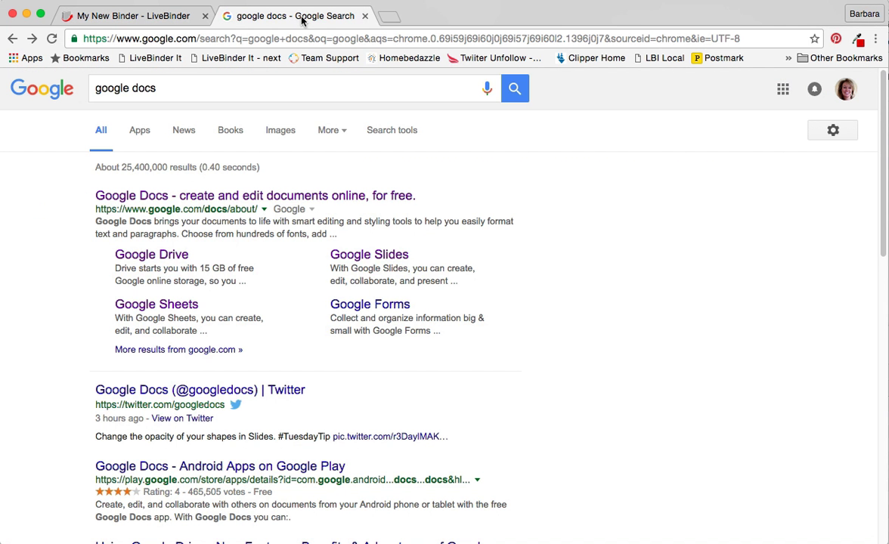
mouse_move(181, 180)
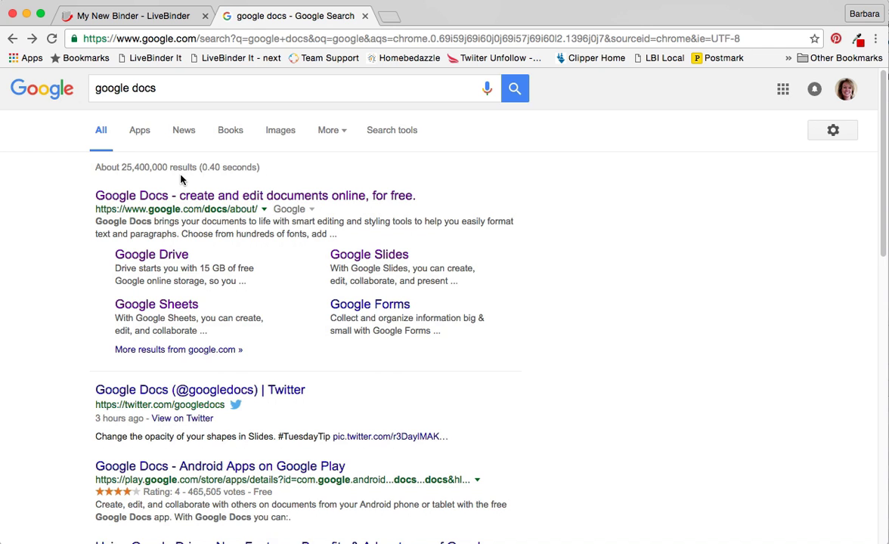
left_click(254, 195)
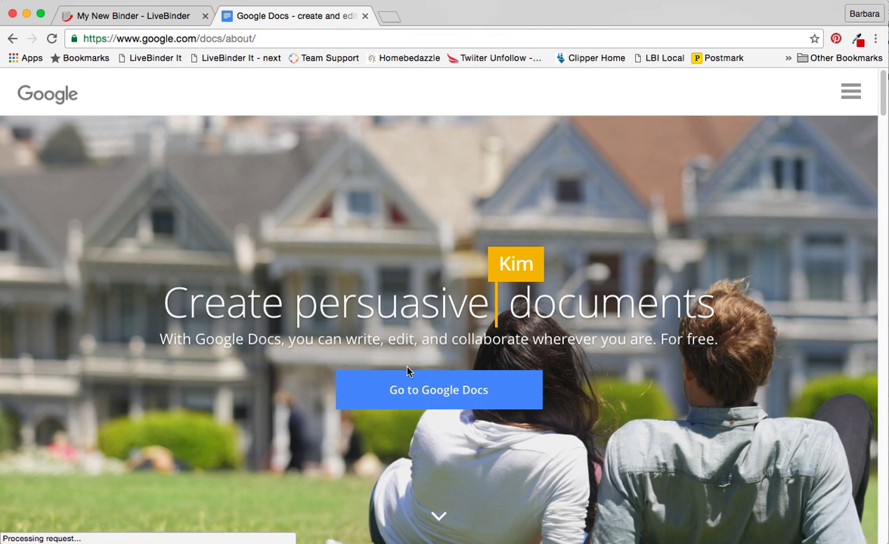
left_click(438, 391)
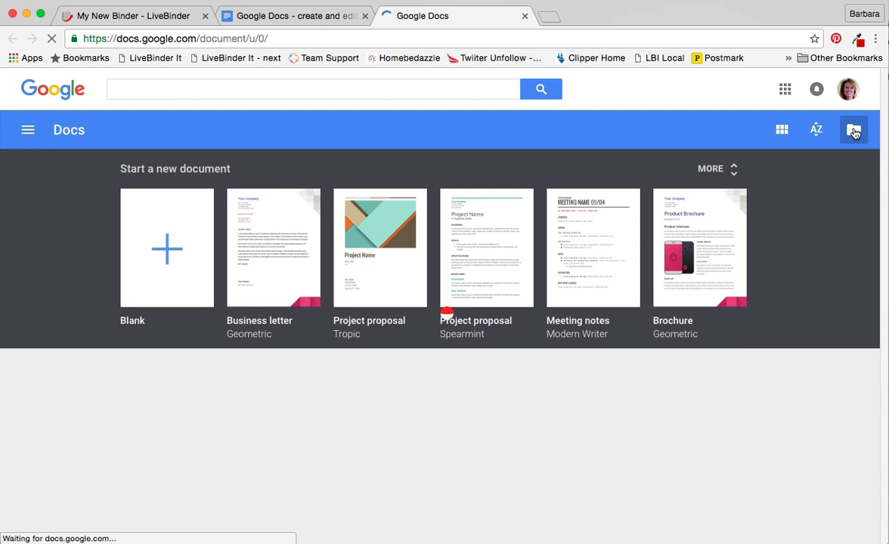
Upload bookmark_digital_toolbox_cheri_draft_2.pdf from Finder into Google Docs.
left_click(853, 130)
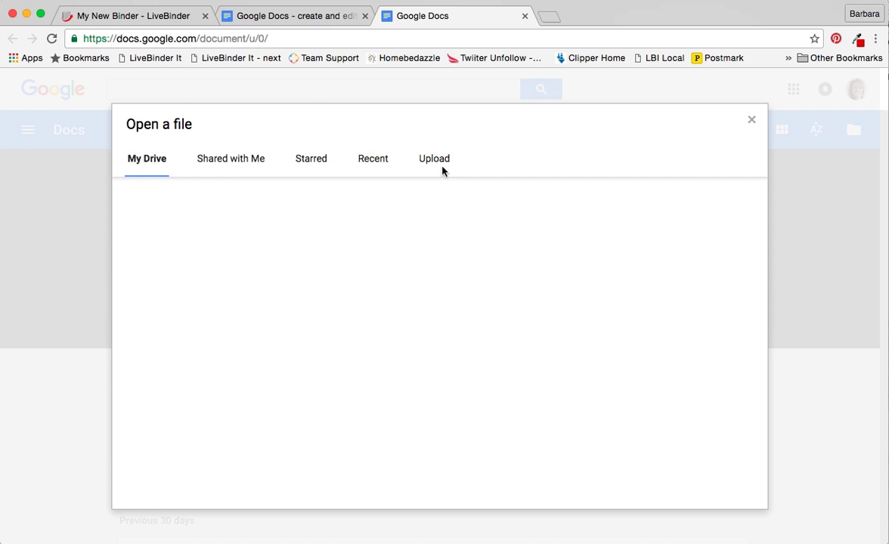
left_click(433, 159)
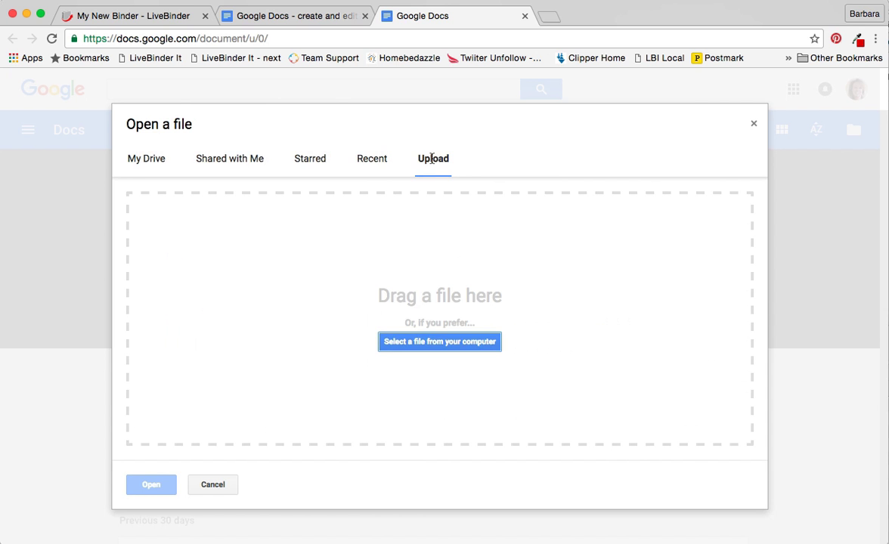
mouse_move(536, 245)
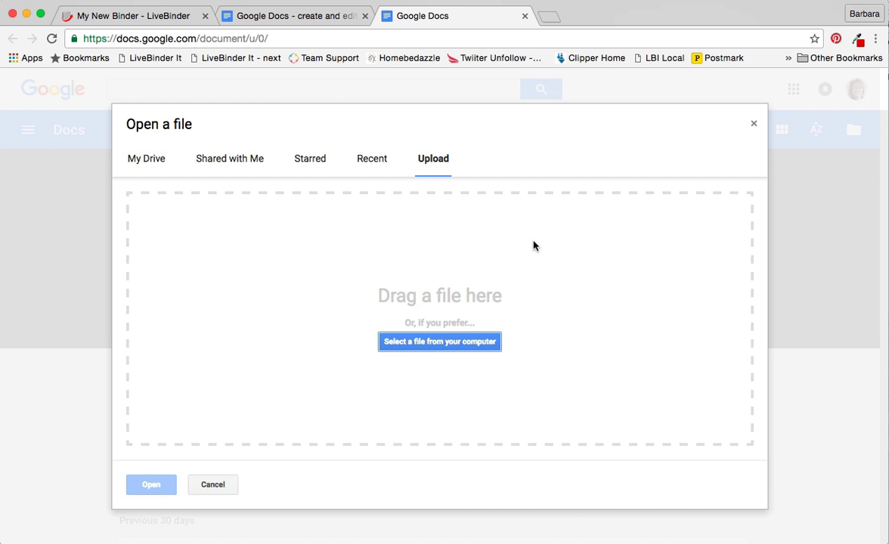
left_click(439, 342)
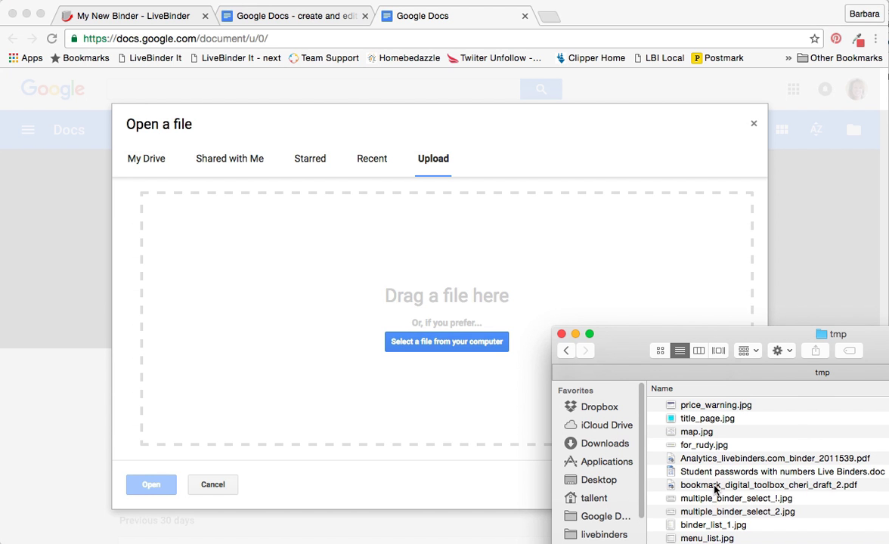
left_click_drag(769, 484, 484, 378)
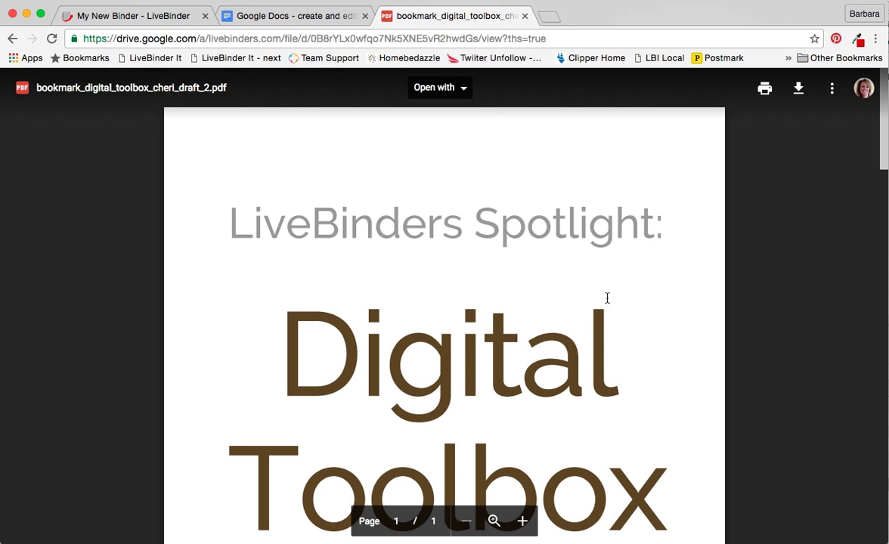
mouse_move(694, 149)
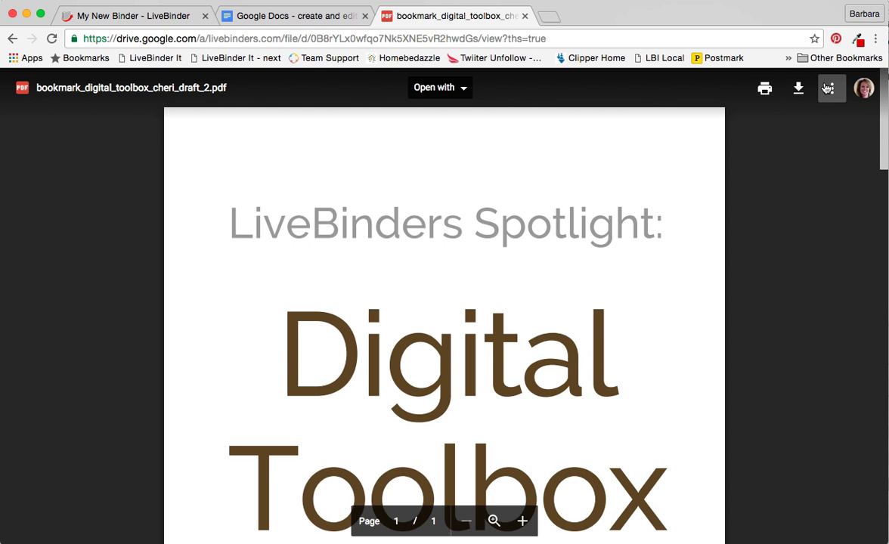
mouse_move(832, 88)
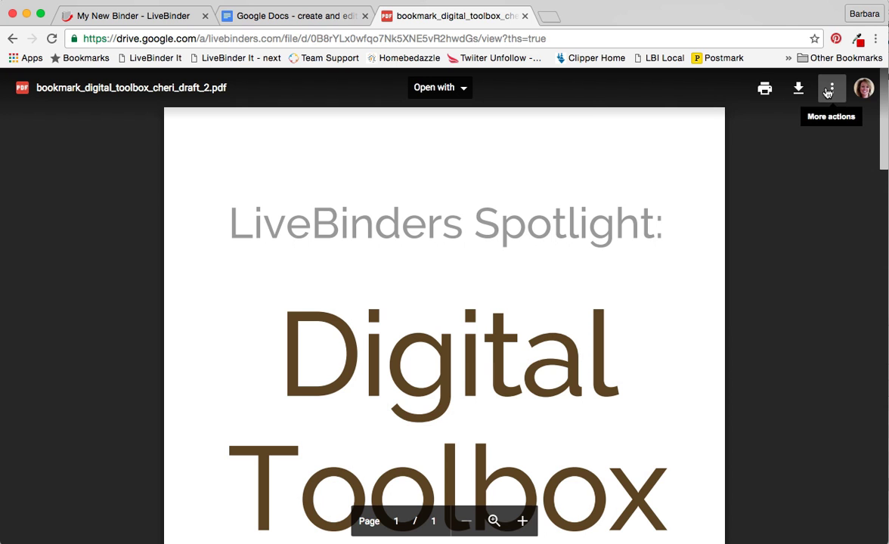
Share the PDF with a view-only link for anyone at LiveBinders.
left_click(830, 88)
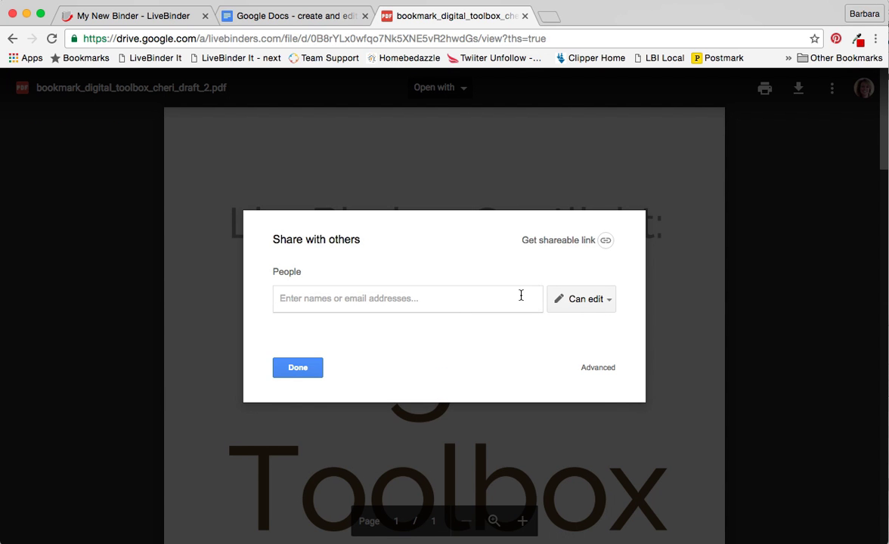
mouse_move(592, 240)
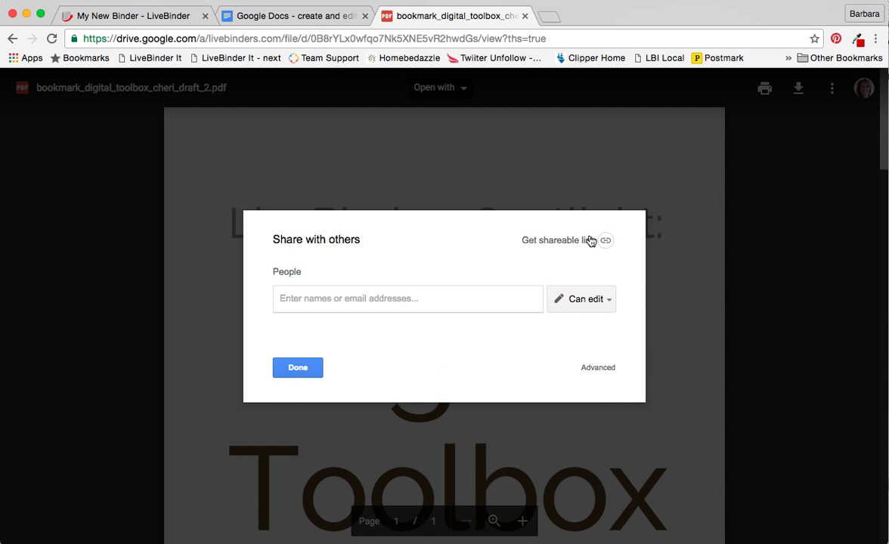
left_click(562, 239)
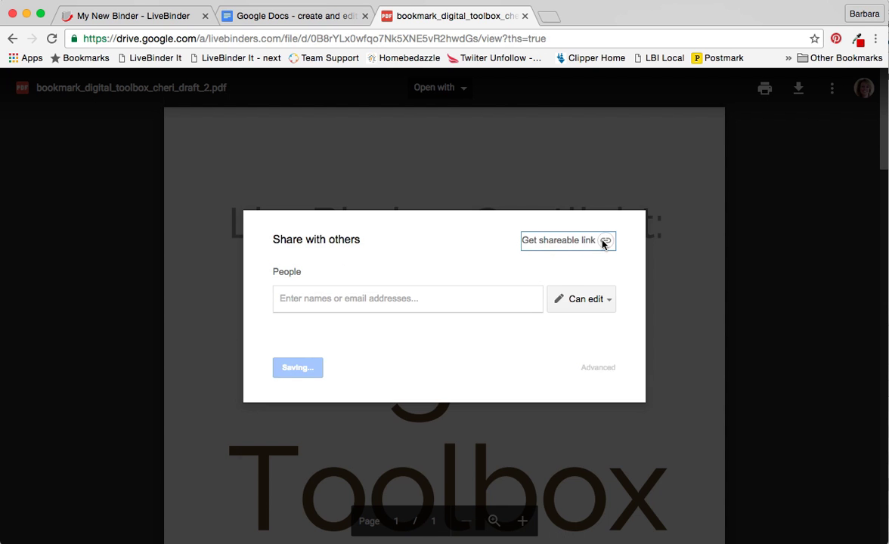
left_click(559, 240)
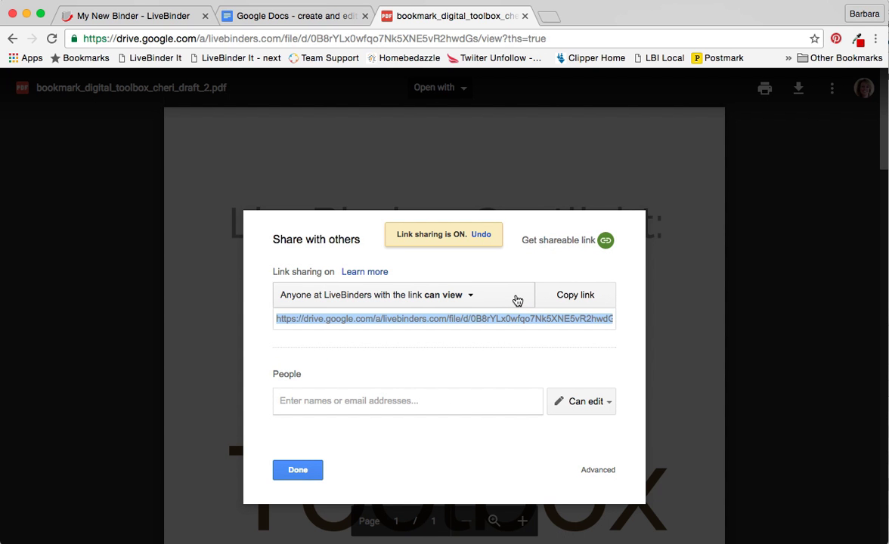
mouse_move(356, 420)
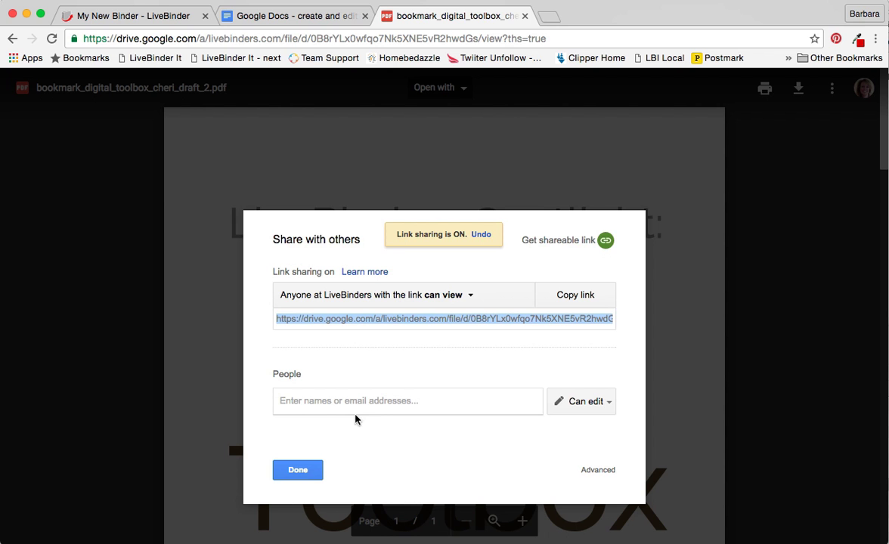
mouse_move(605, 475)
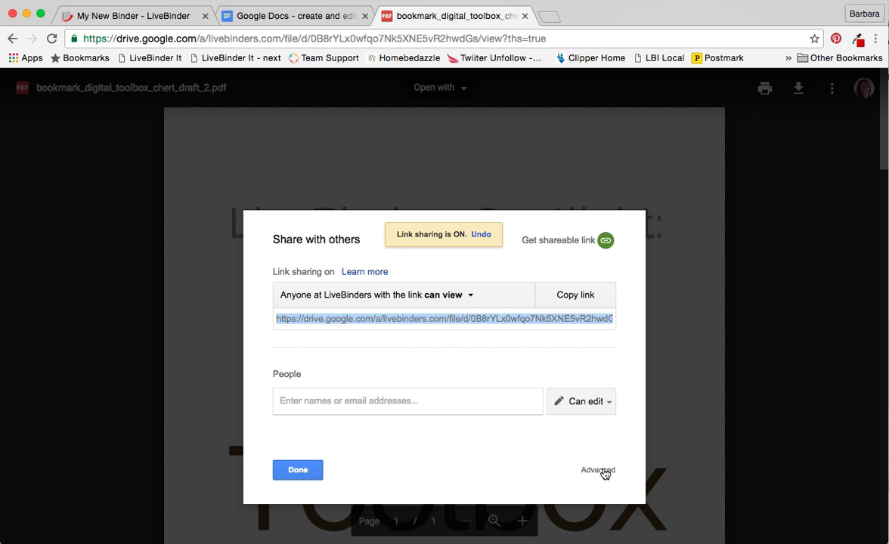
Change link access to 'On - Anyone with the link' and save the sharing setting.
left_click(599, 470)
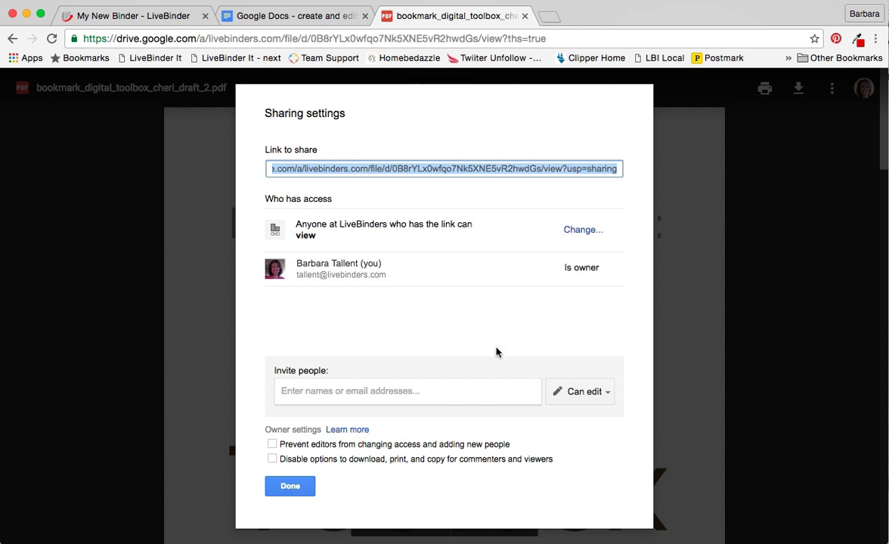
mouse_move(451, 226)
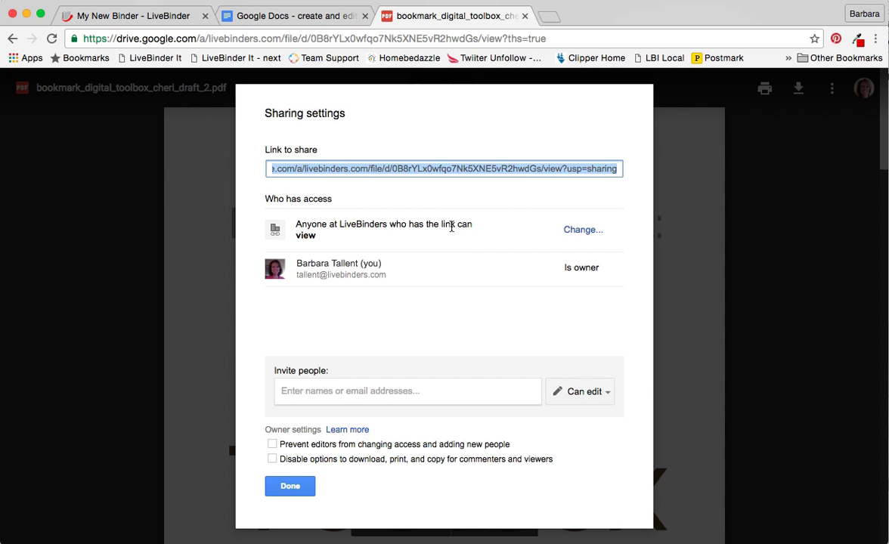
mouse_move(575, 234)
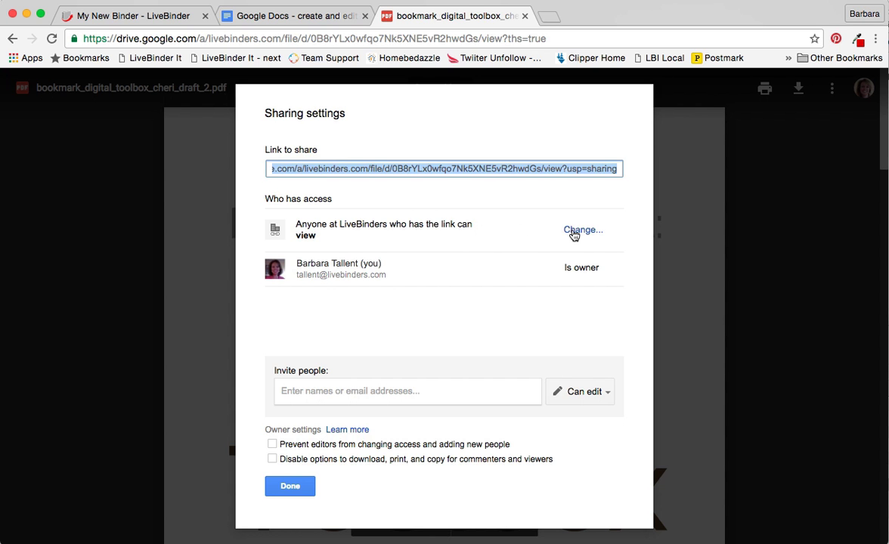
left_click(582, 229)
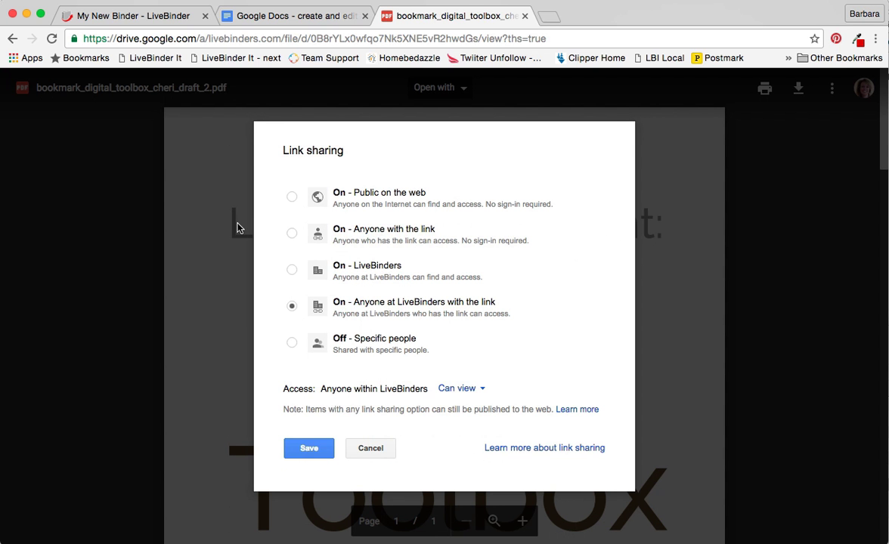
left_click(292, 233)
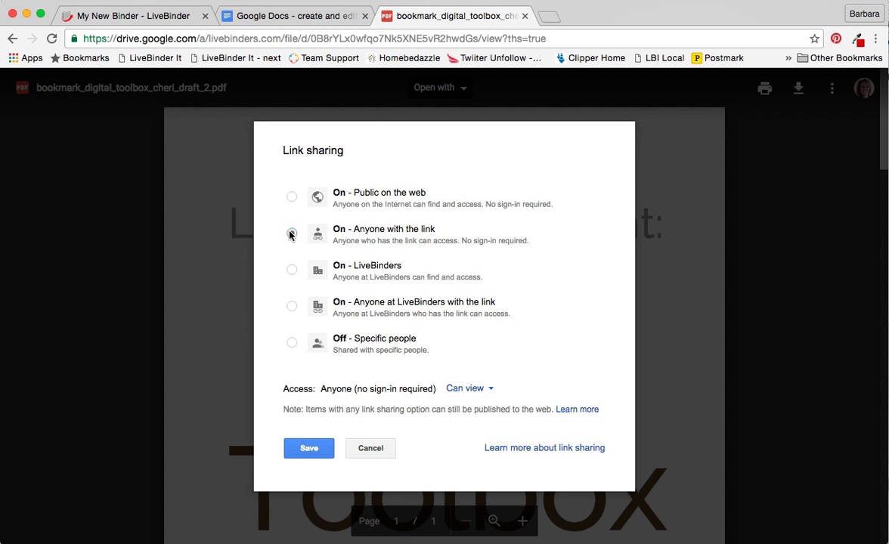
left_click(292, 232)
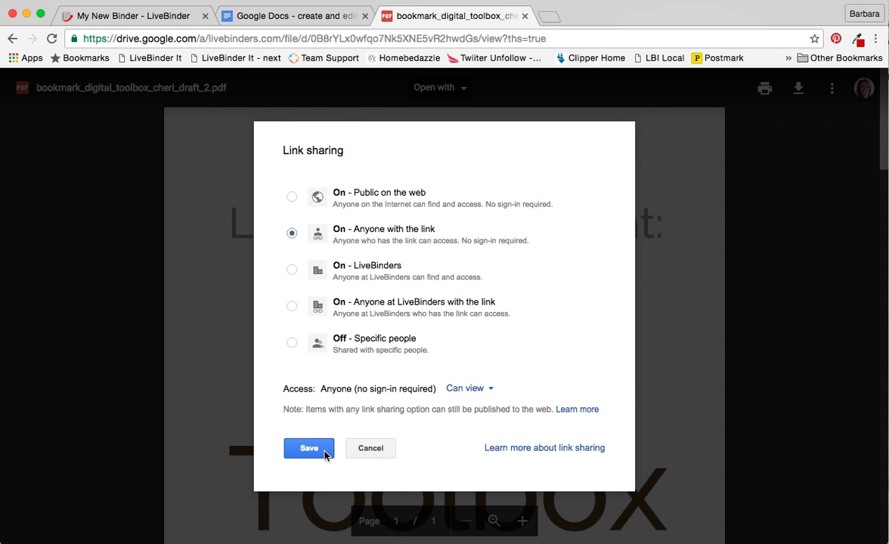
left_click(308, 447)
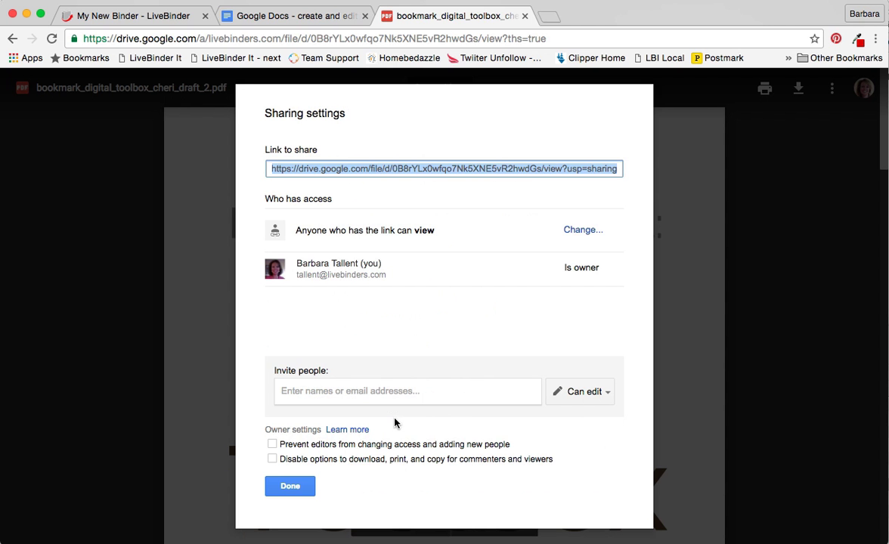
mouse_move(466, 189)
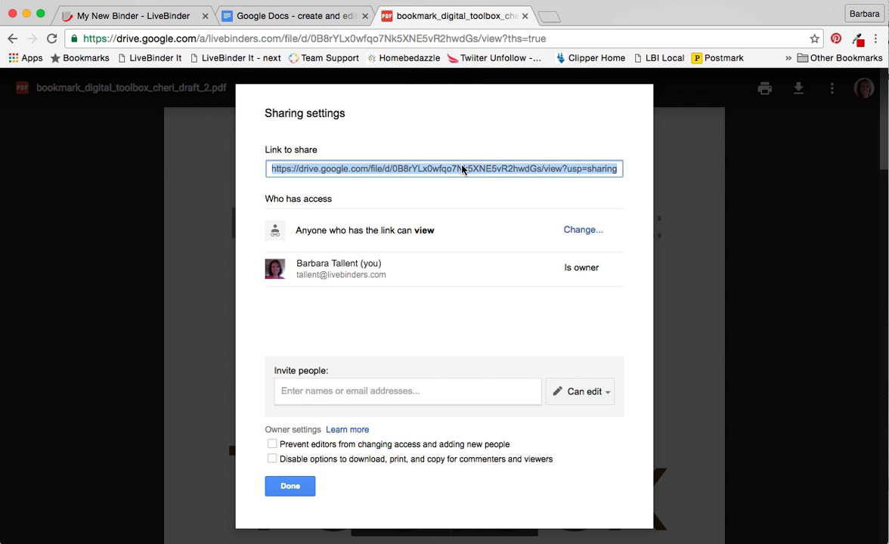
mouse_move(109, 15)
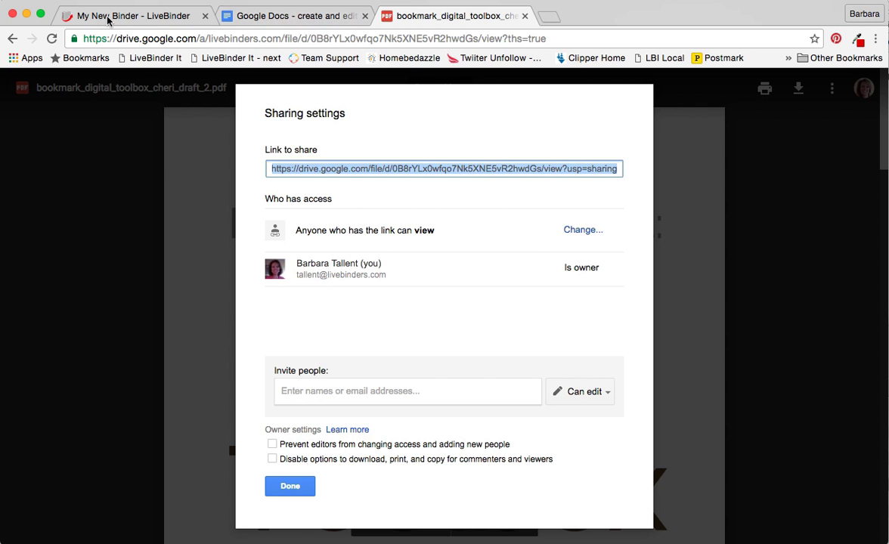
Insert the Drive link into Tab 1's URL field so the Digital Toolbox PDF displays.
left_click(133, 15)
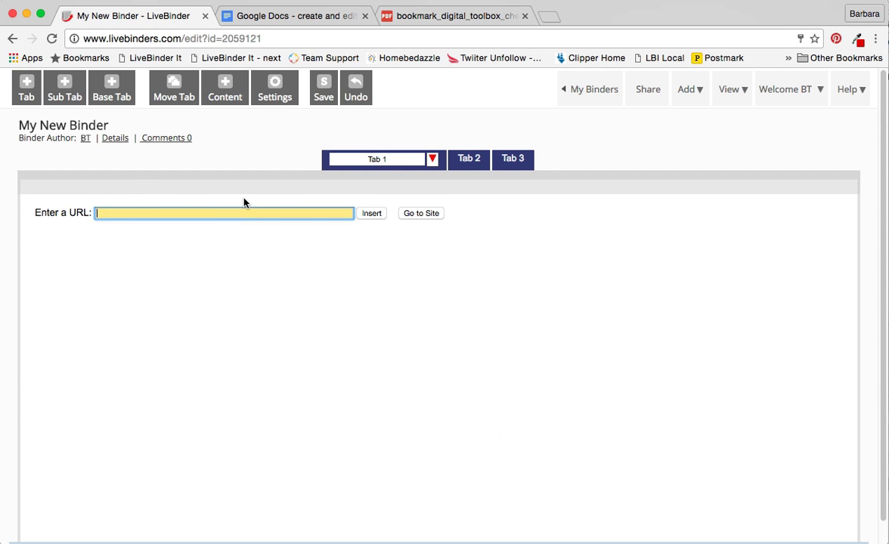
left_click(372, 213)
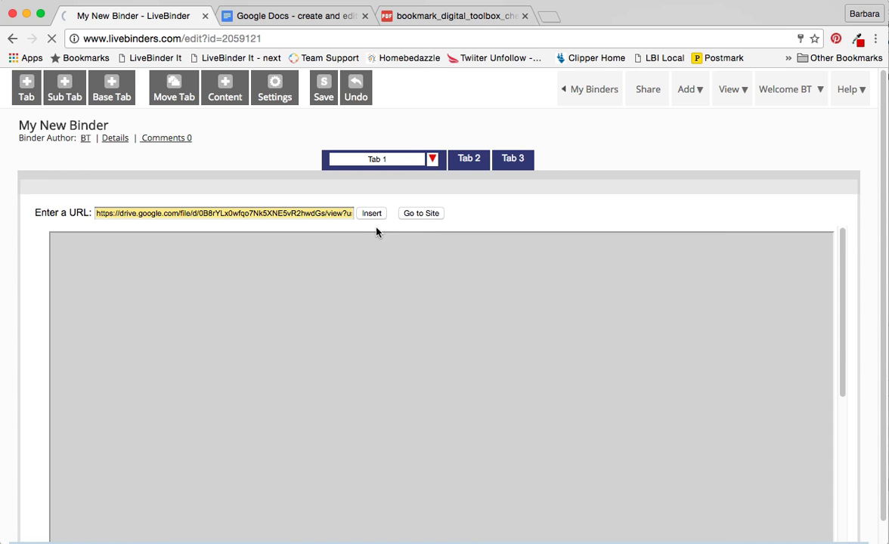
left_click(372, 214)
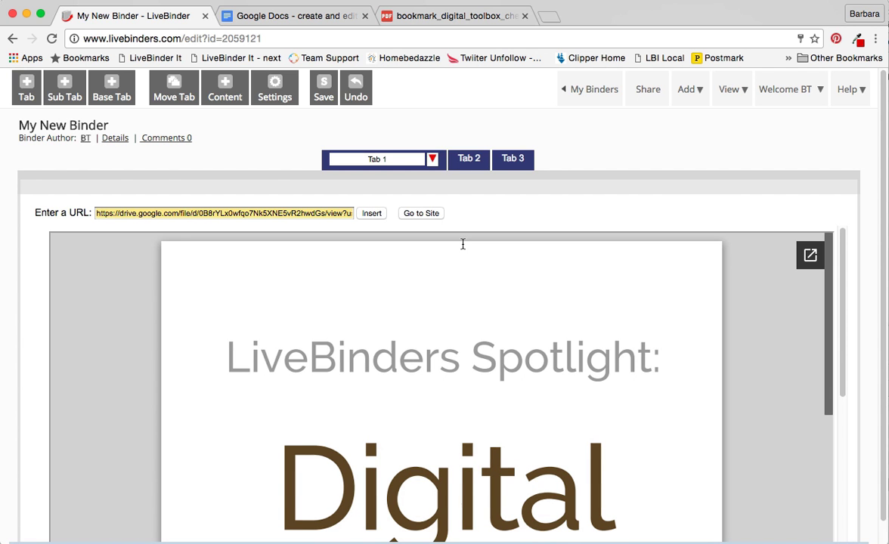